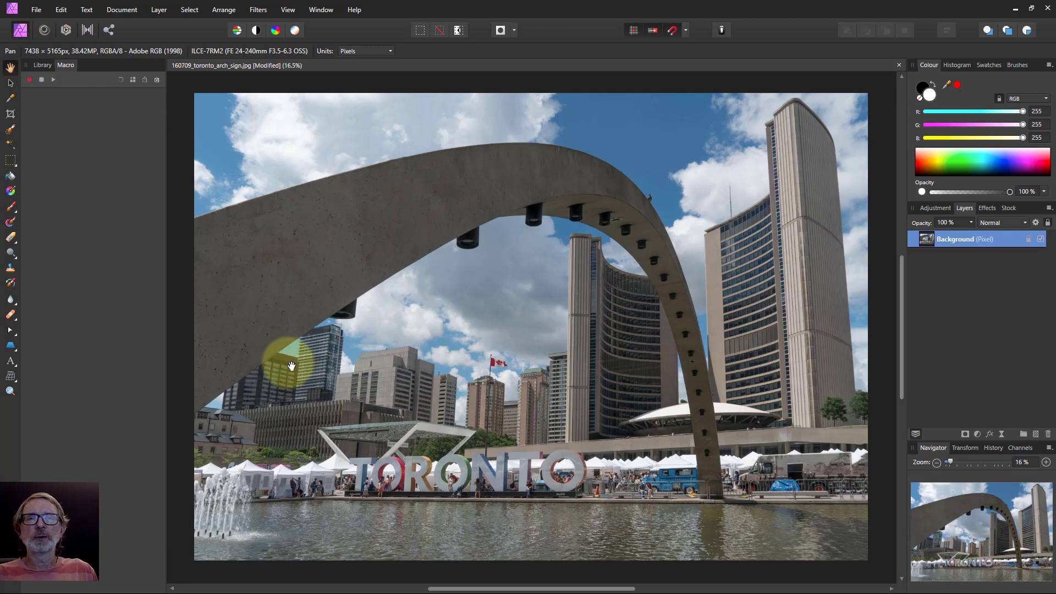
mouse_move(551, 554)
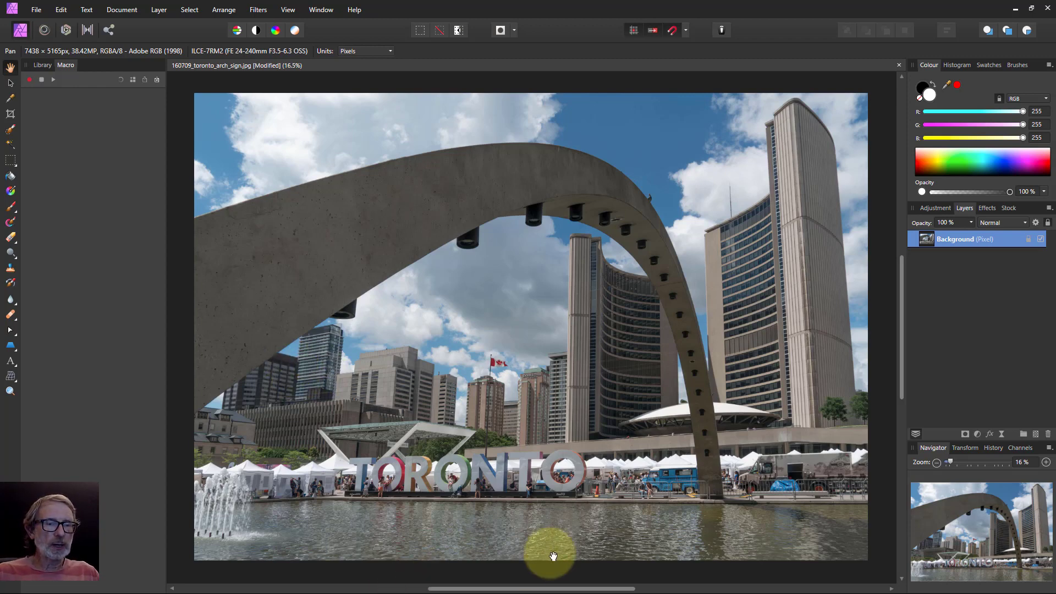
mouse_move(541, 389)
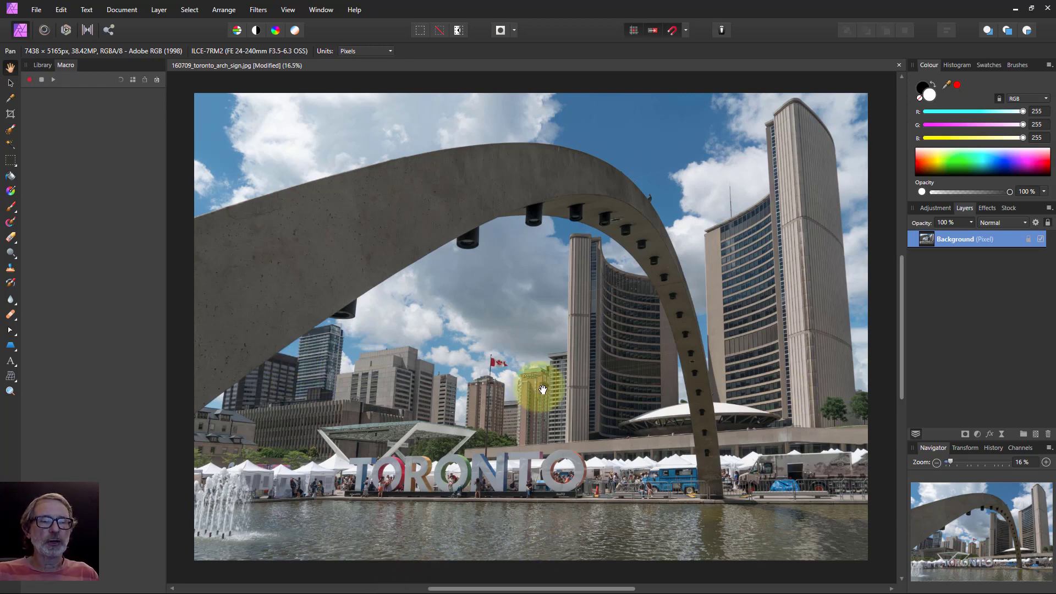
mouse_move(743, 389)
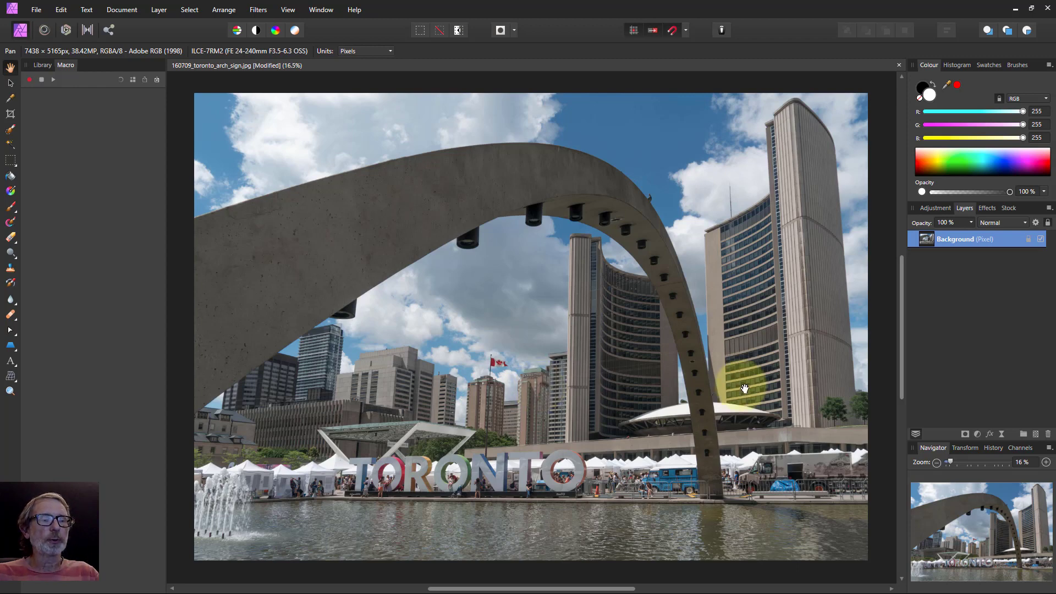
mouse_move(607, 333)
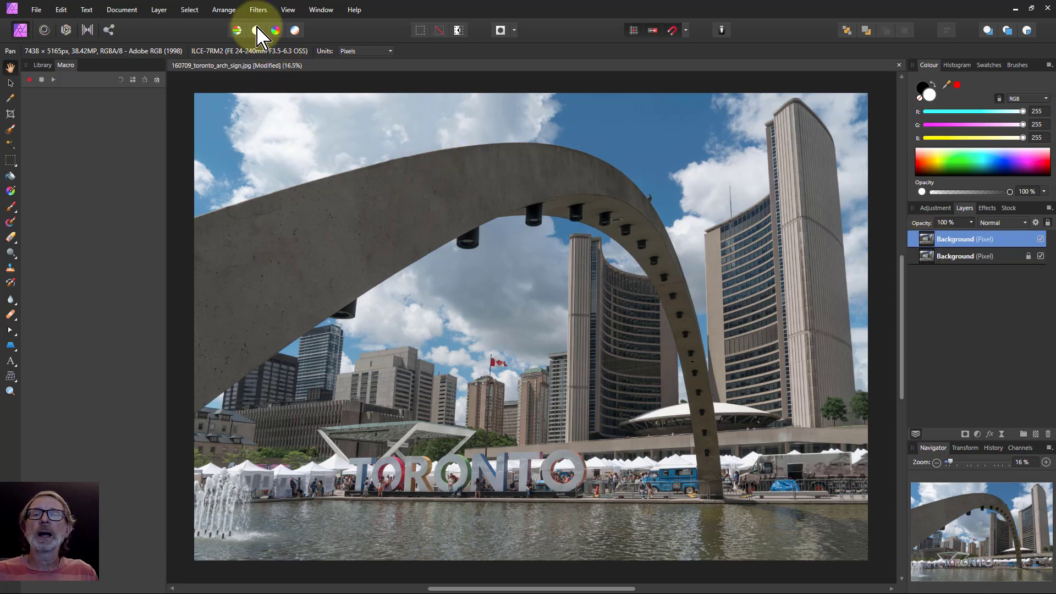
Step: Run Detect Edges on the duplicated layer and preview blend modes for the resulting sketch layer
left_click(257, 9)
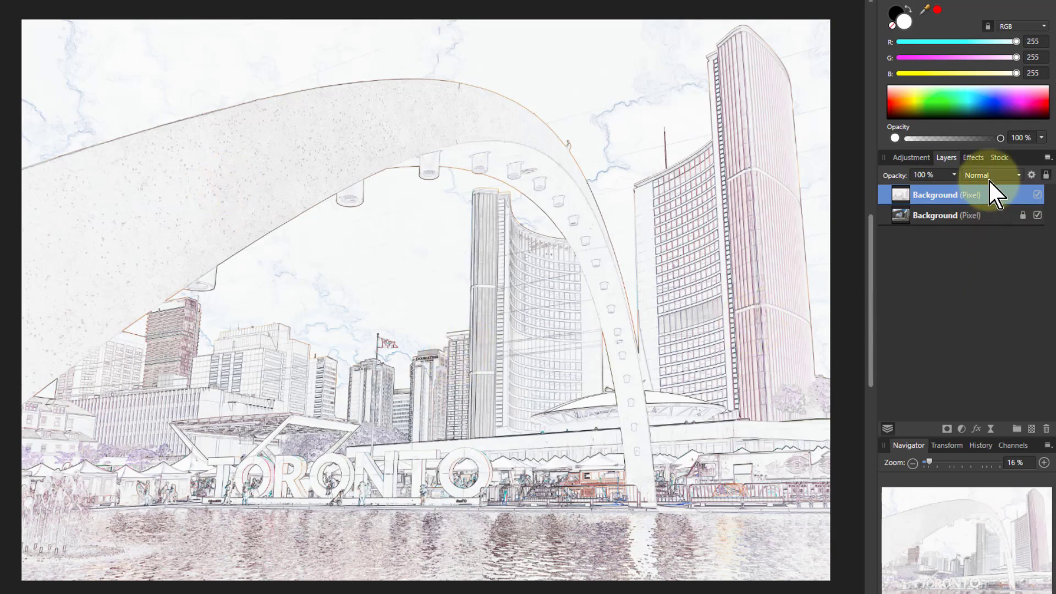
left_click(992, 175)
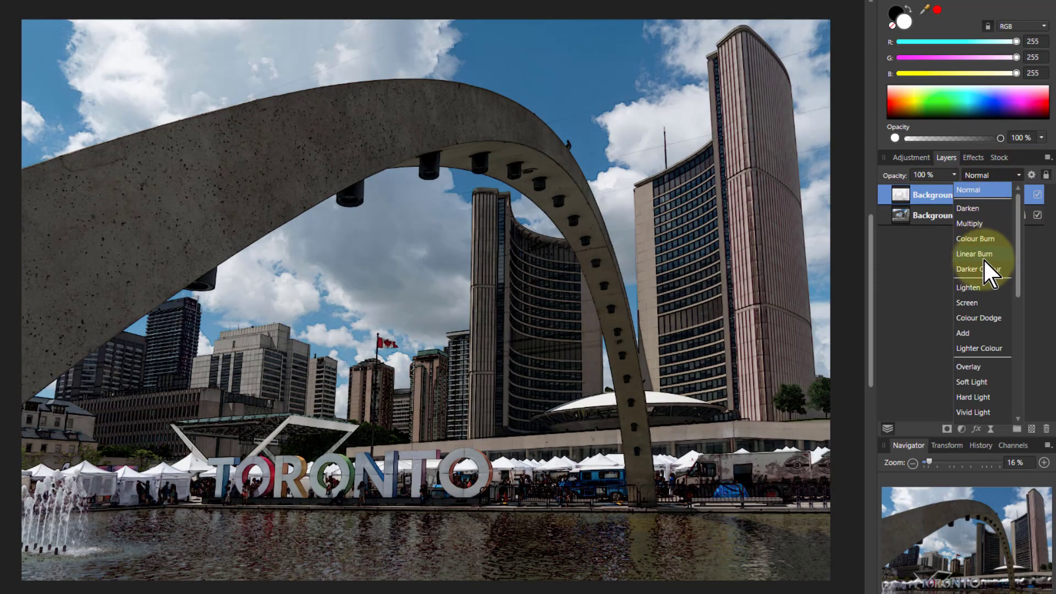
left_click(978, 317)
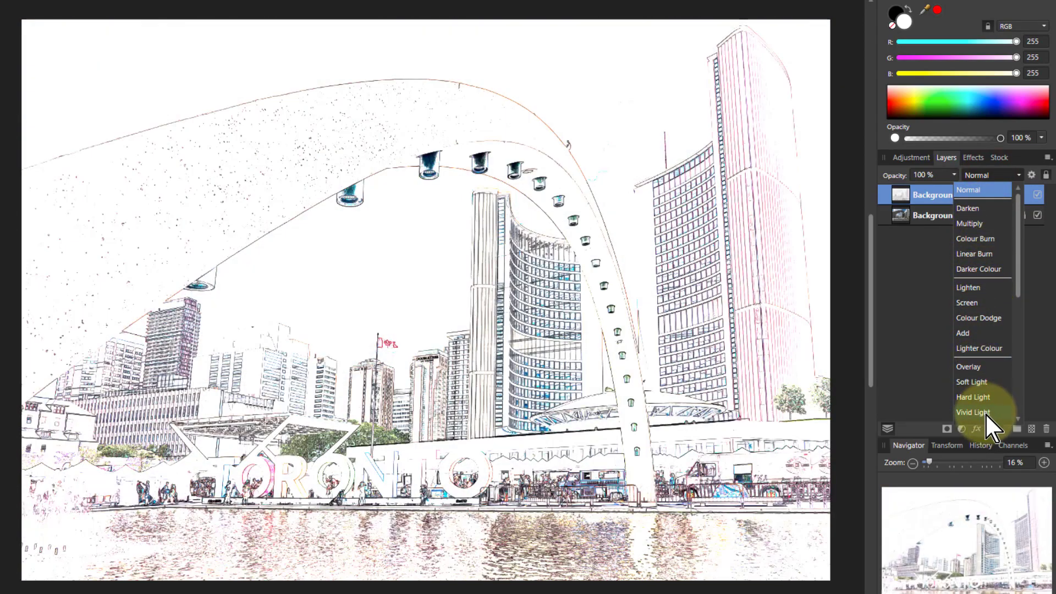
left_click(979, 189)
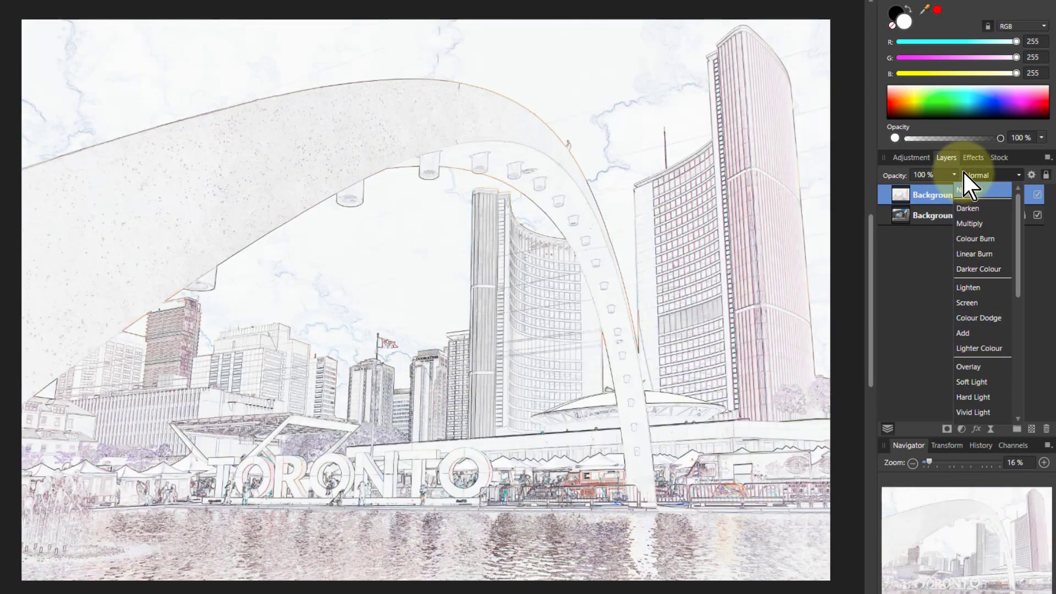
Step: Keep the sketch layer at Normal blend and lower its opacity to 50%
left_click(973, 189)
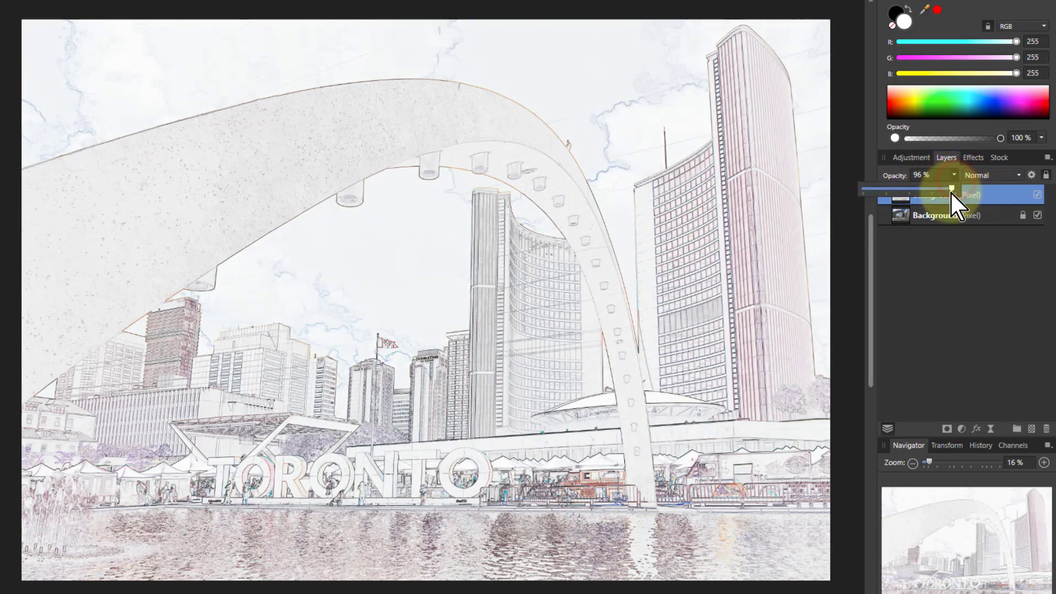
left_click_drag(949, 187, 936, 187)
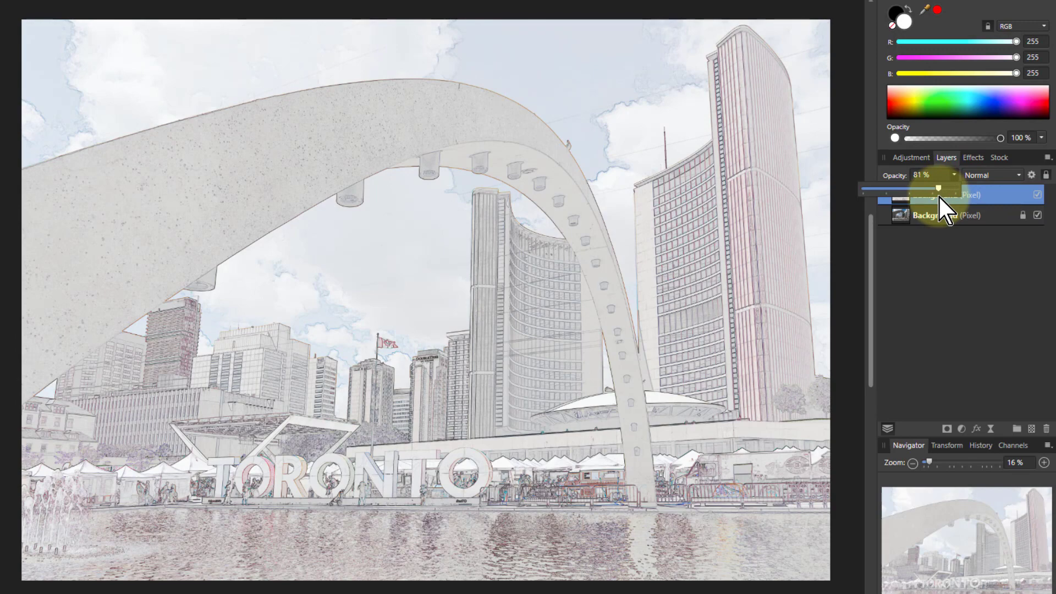
left_click_drag(937, 187, 916, 187)
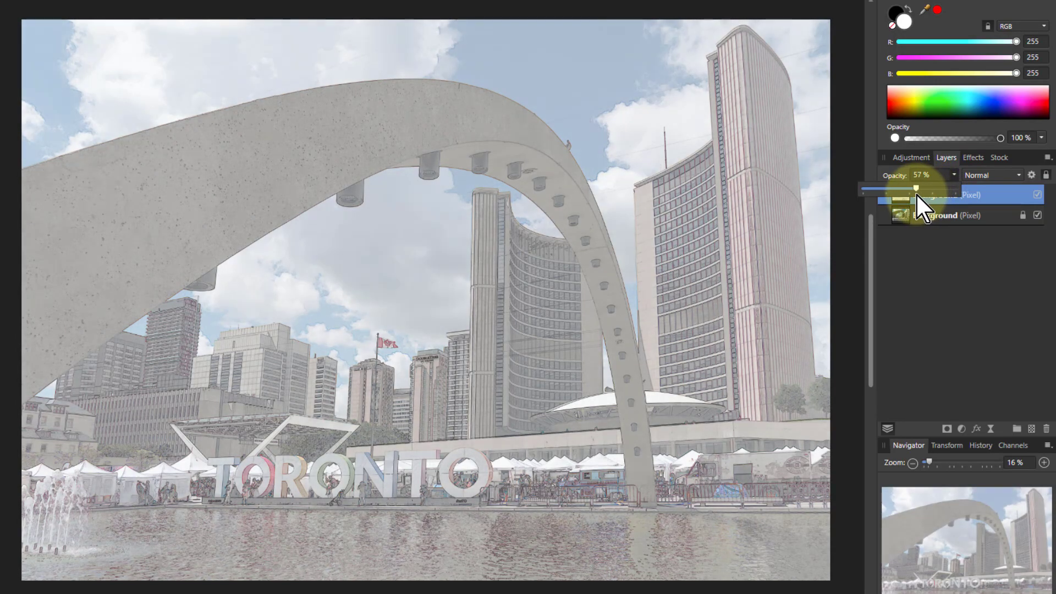
left_click_drag(916, 187, 910, 187)
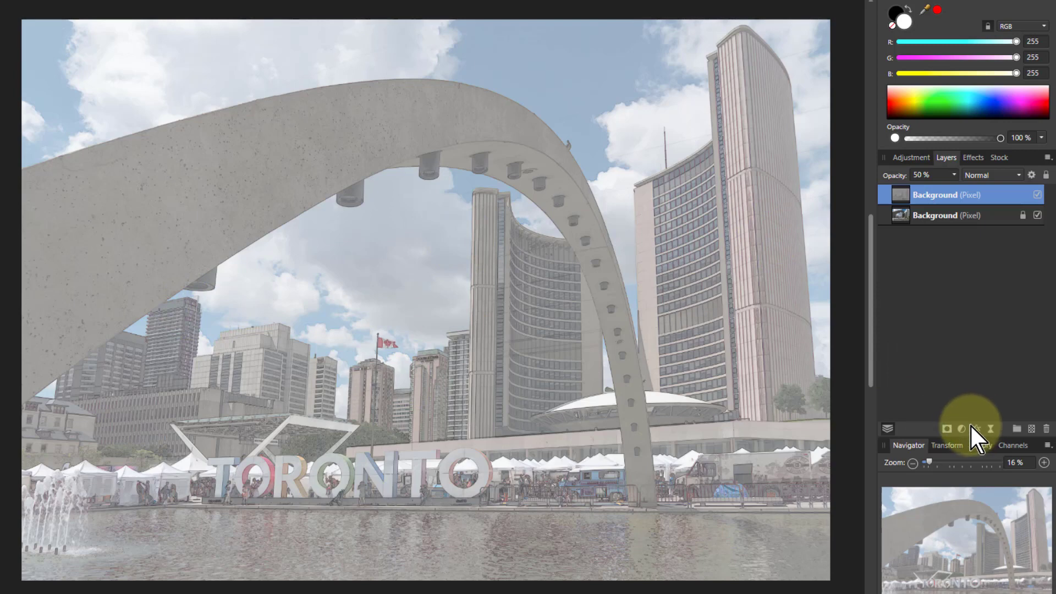
Step: Add a Curves adjustment set to the LAB Lightness channel
left_click(961, 427)
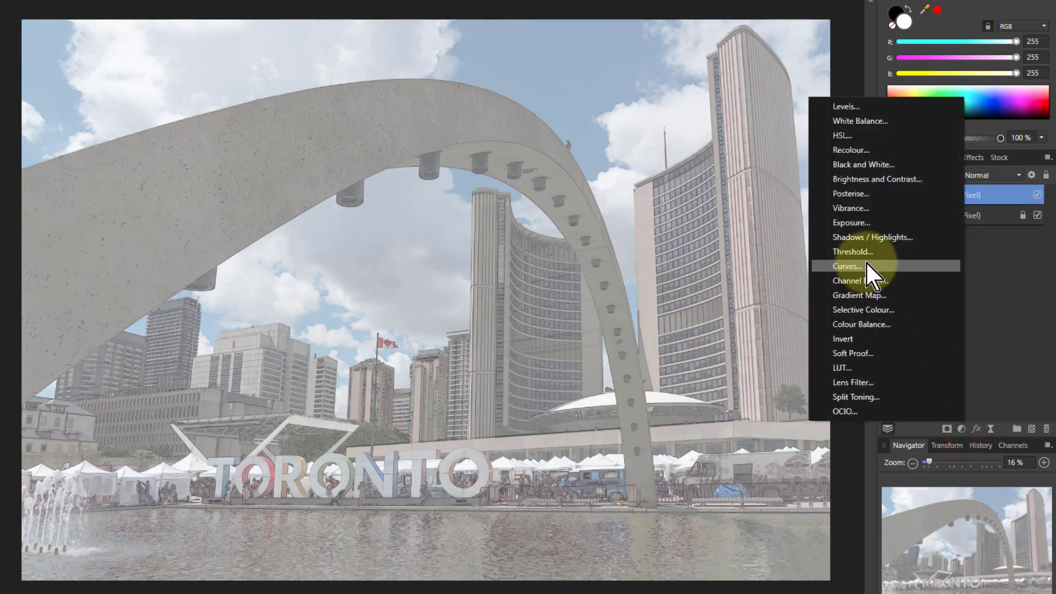
left_click(846, 266)
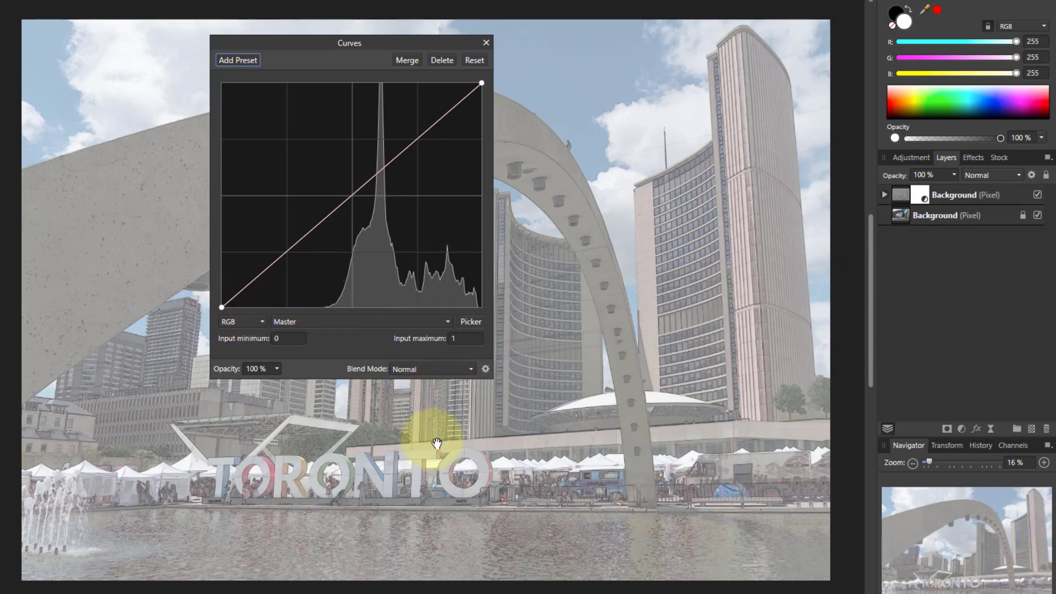
mouse_move(246, 343)
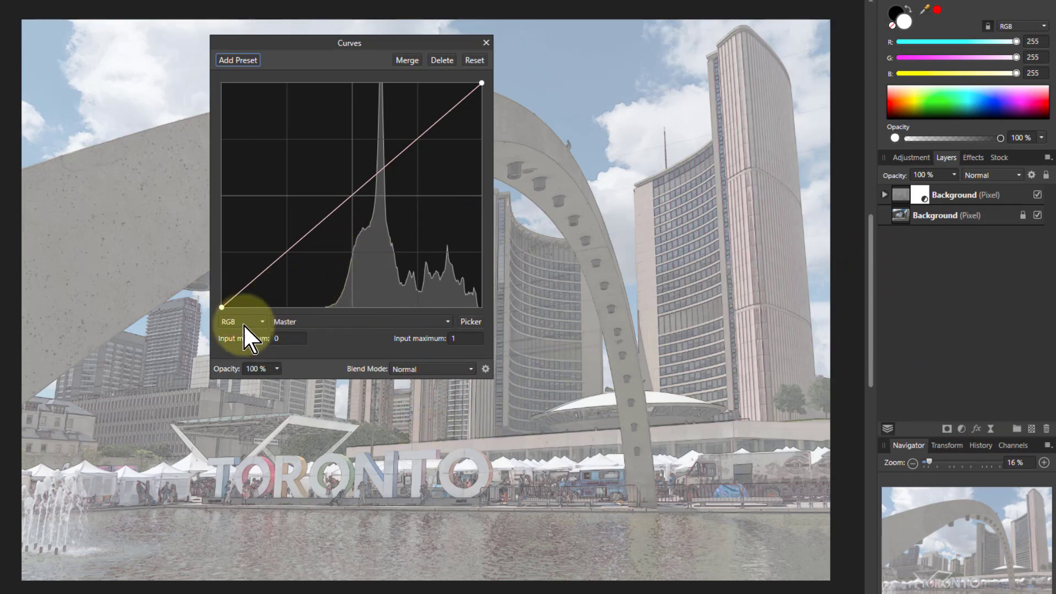
left_click(242, 321)
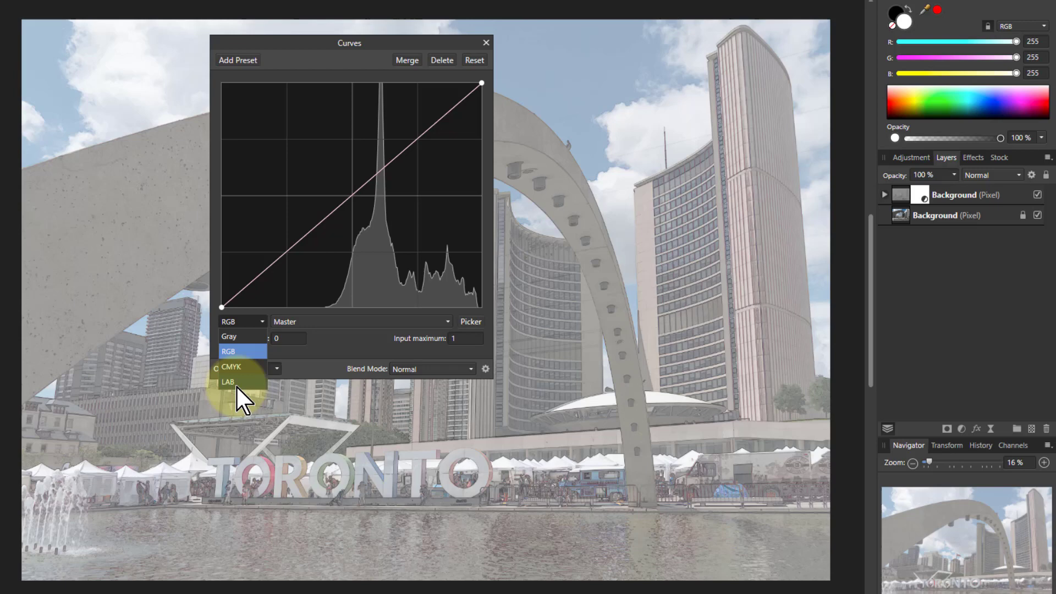
left_click(228, 381)
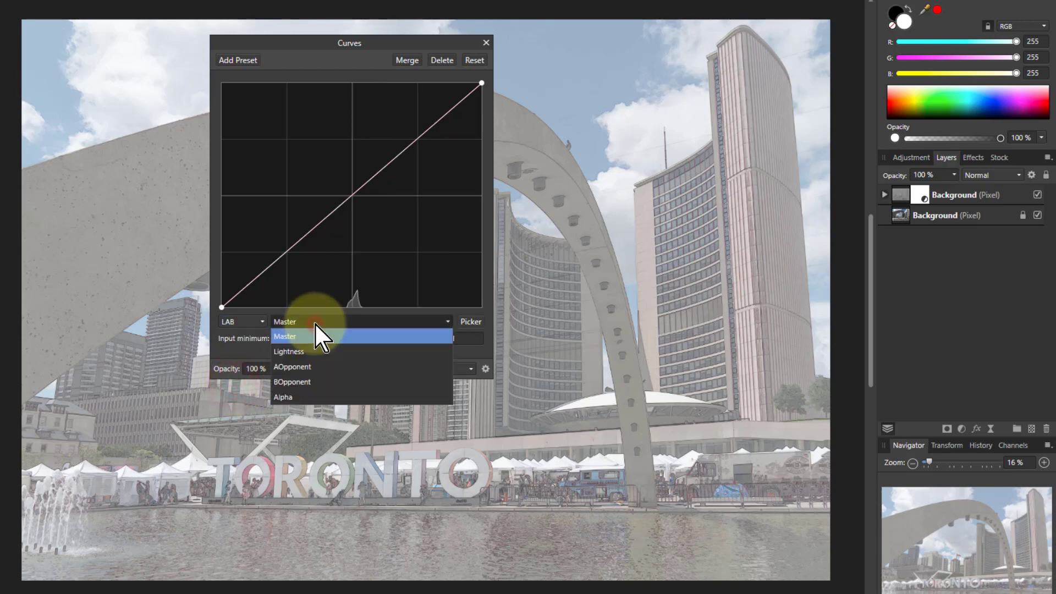
left_click(288, 352)
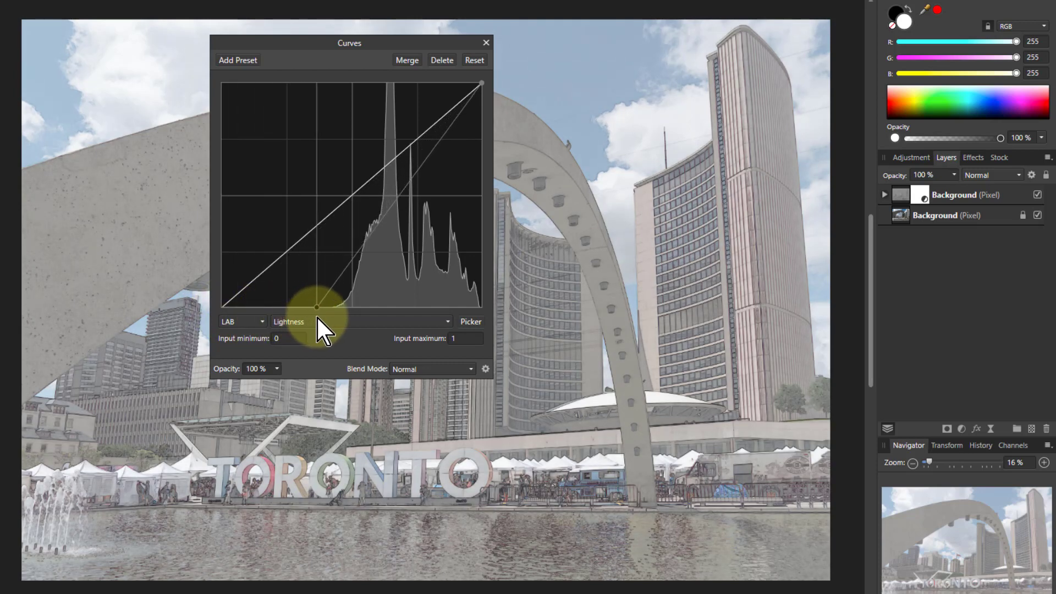
Step: Pull the lightness curve down at the dark end and midtones to strengthen the sketch lines
left_click_drag(317, 307, 340, 317)
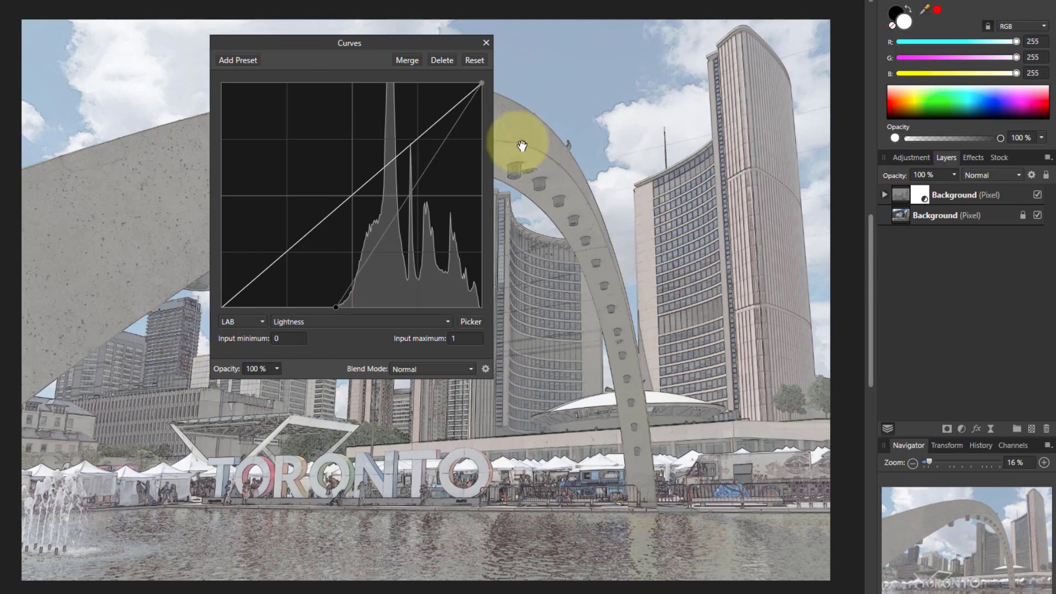
left_click_drag(349, 43, 787, 302)
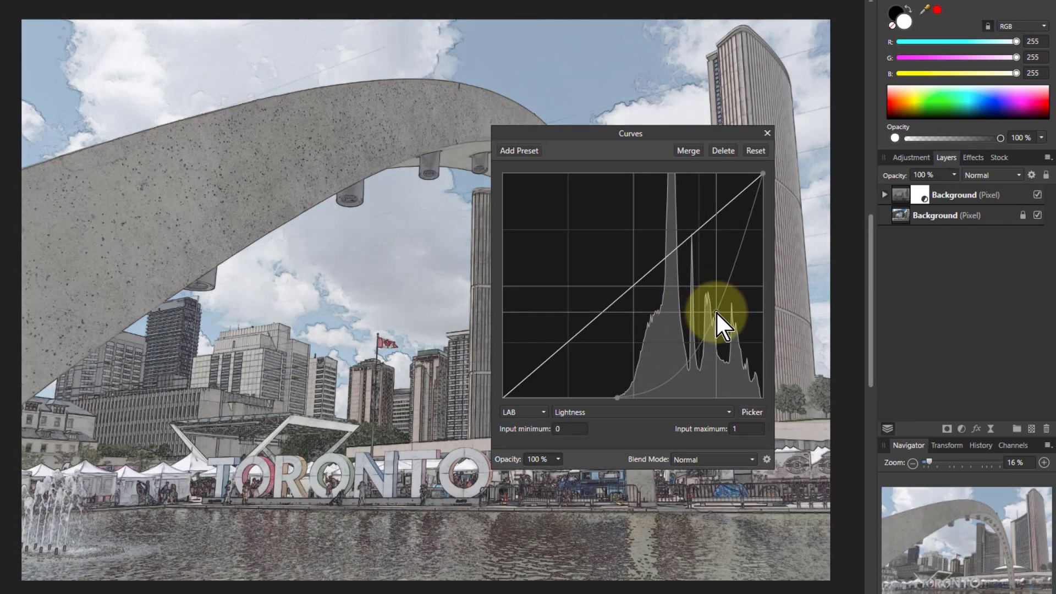
left_click_drag(629, 134, 898, 265)
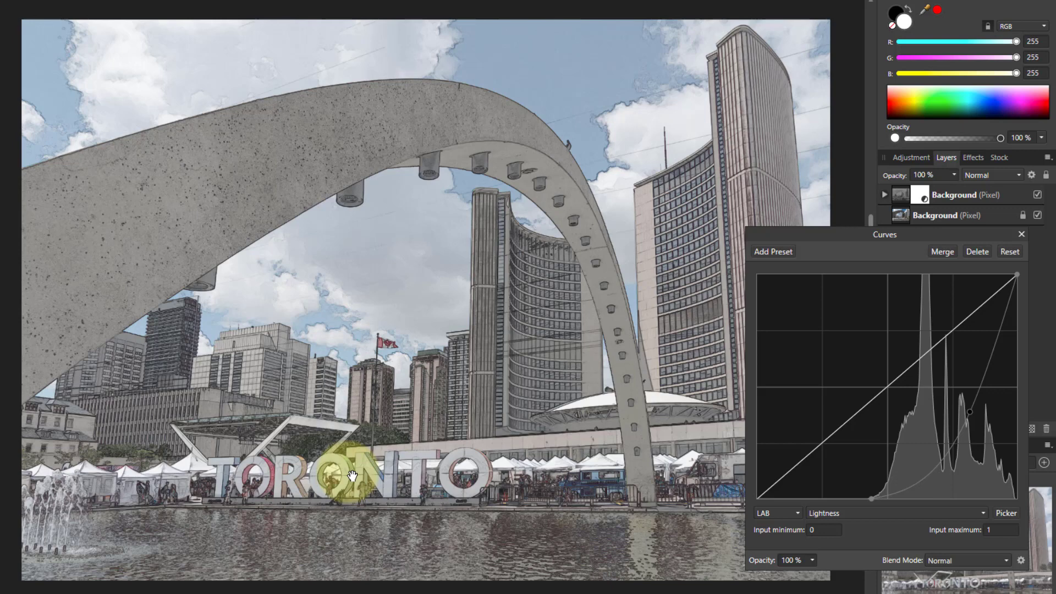
mouse_move(675, 287)
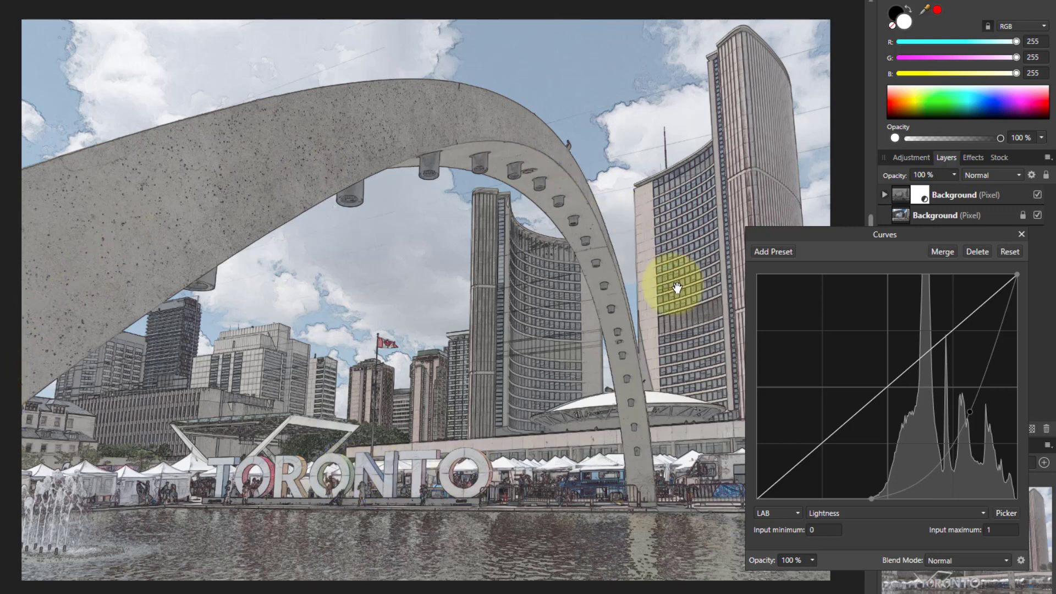
mouse_move(847, 352)
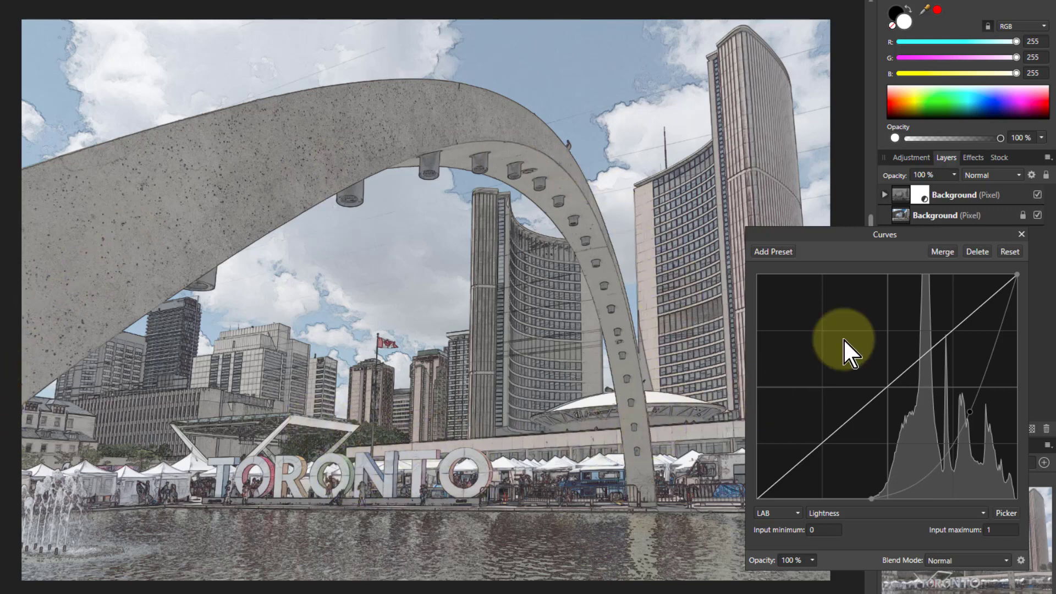
left_click(1020, 234)
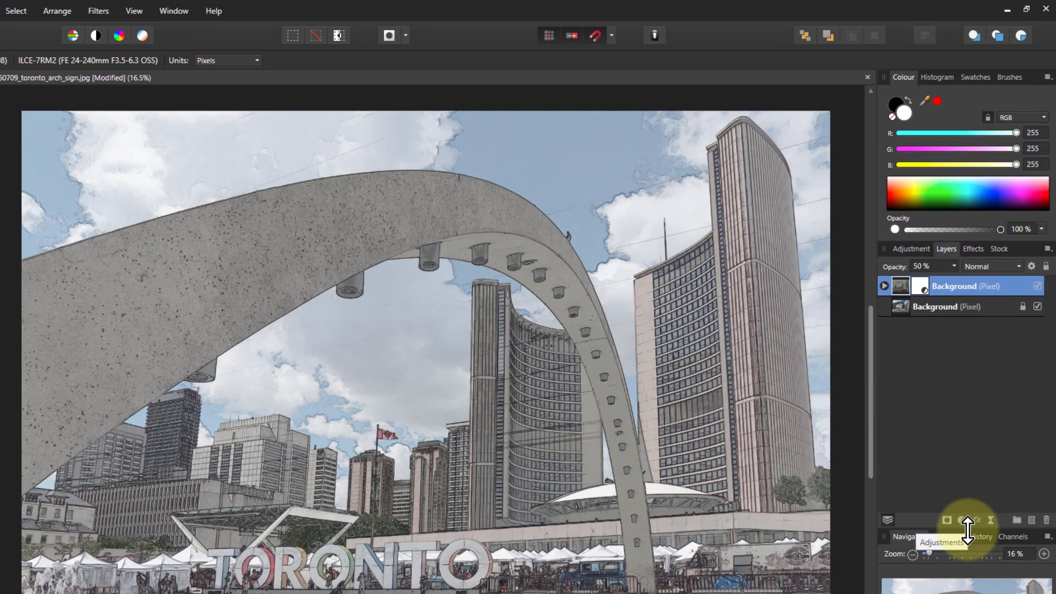
Step: Add a live Median Blur filter and raise its radius to 100 px
left_click(977, 520)
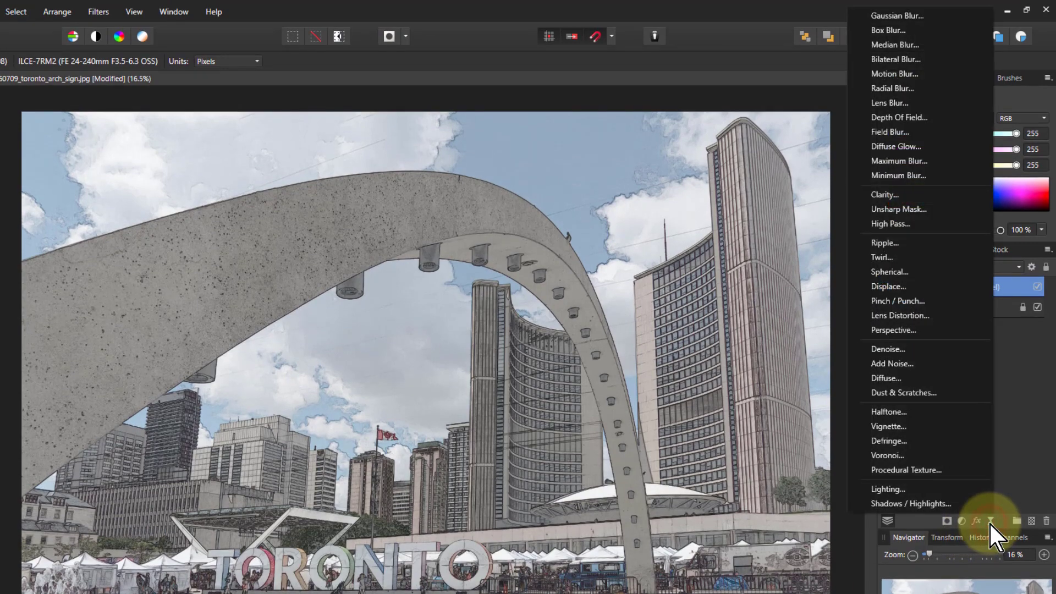
mouse_move(918, 99)
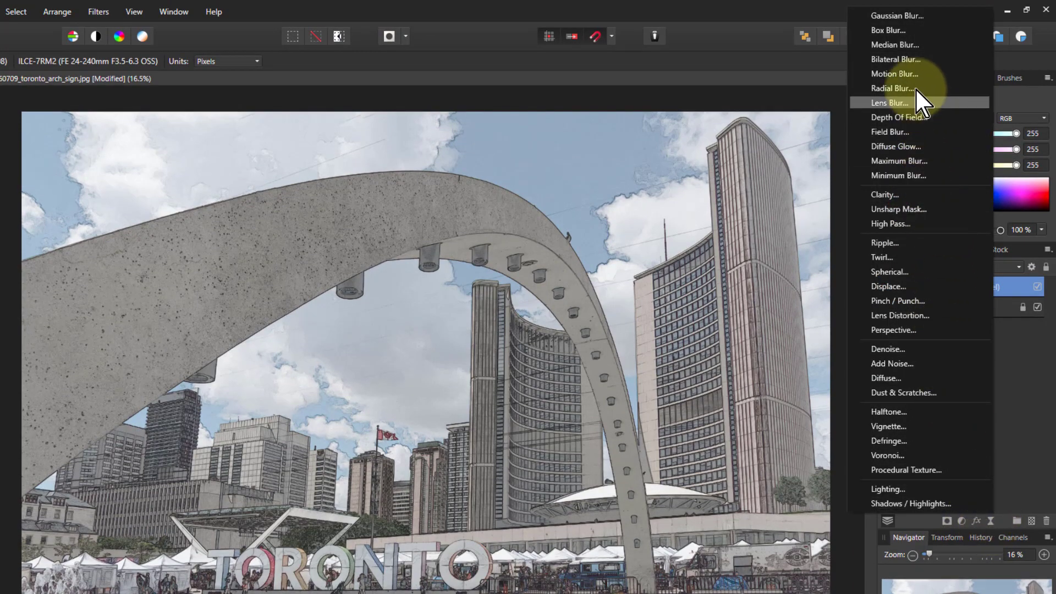
left_click(895, 44)
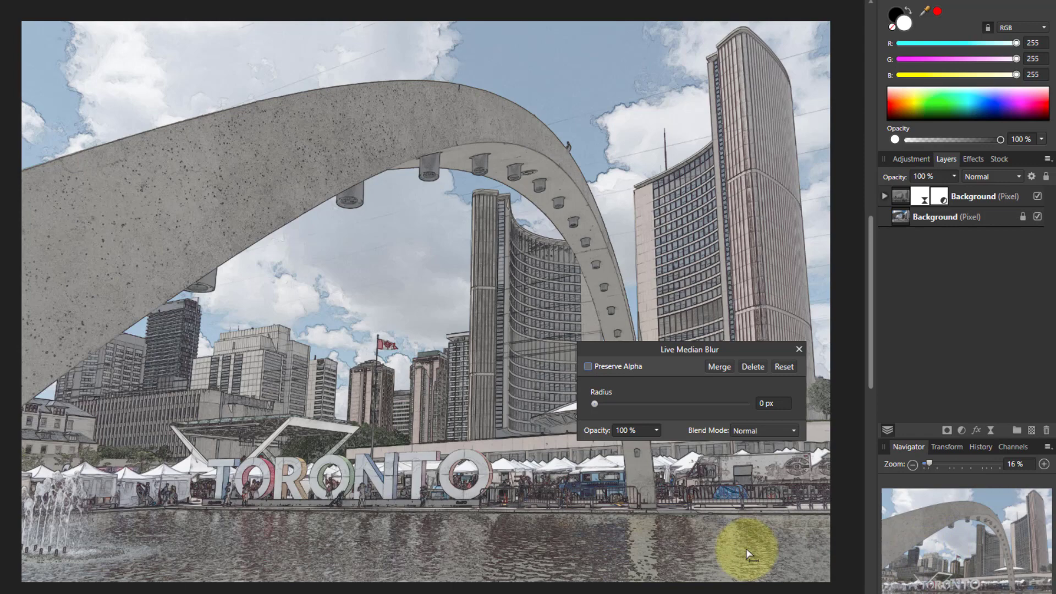
mouse_move(596, 414)
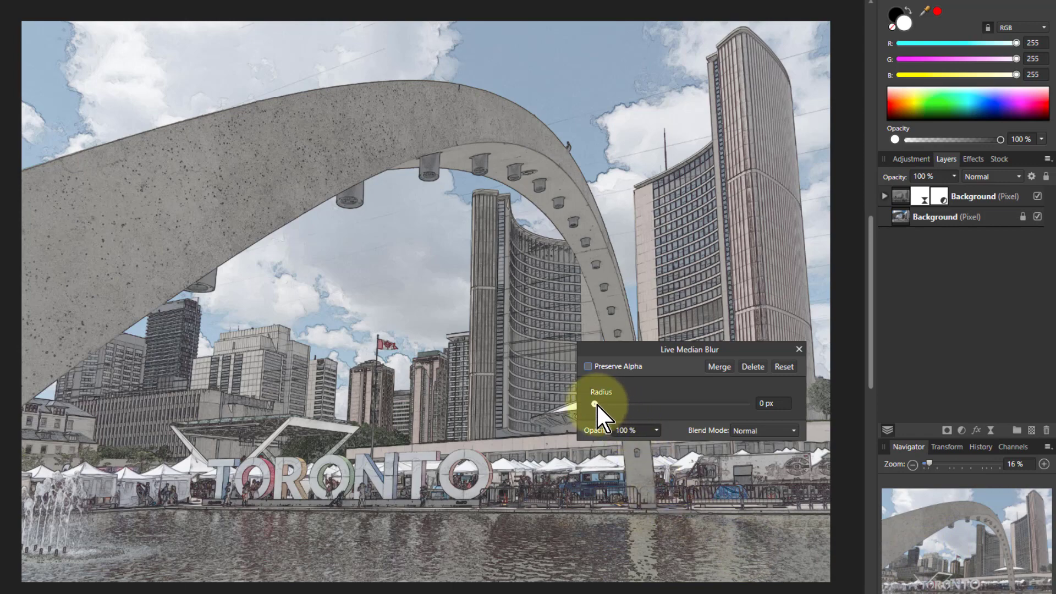
left_click_drag(592, 404, 666, 403)
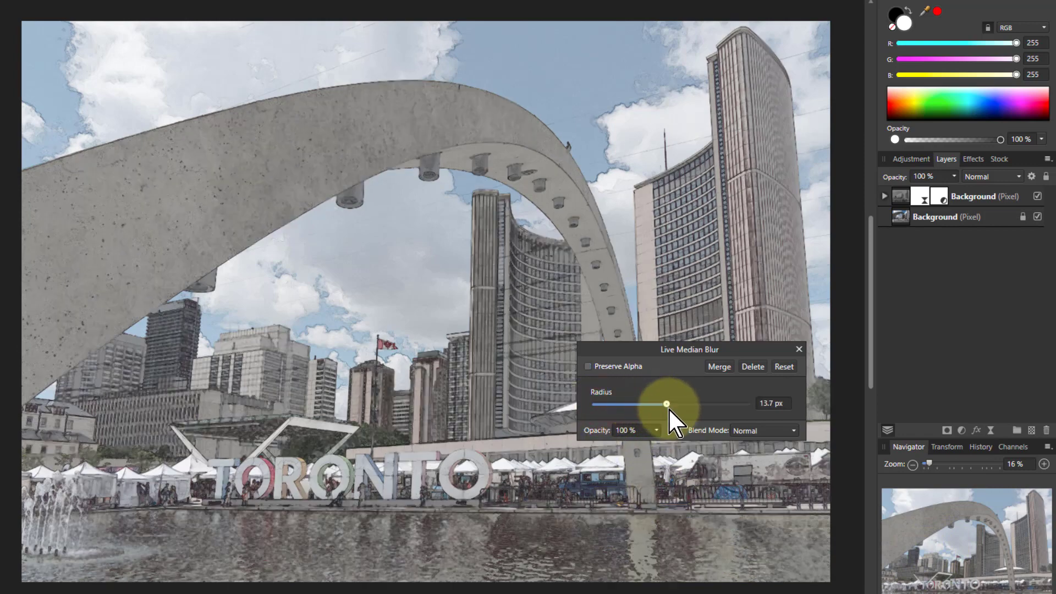
left_click_drag(667, 404, 745, 403)
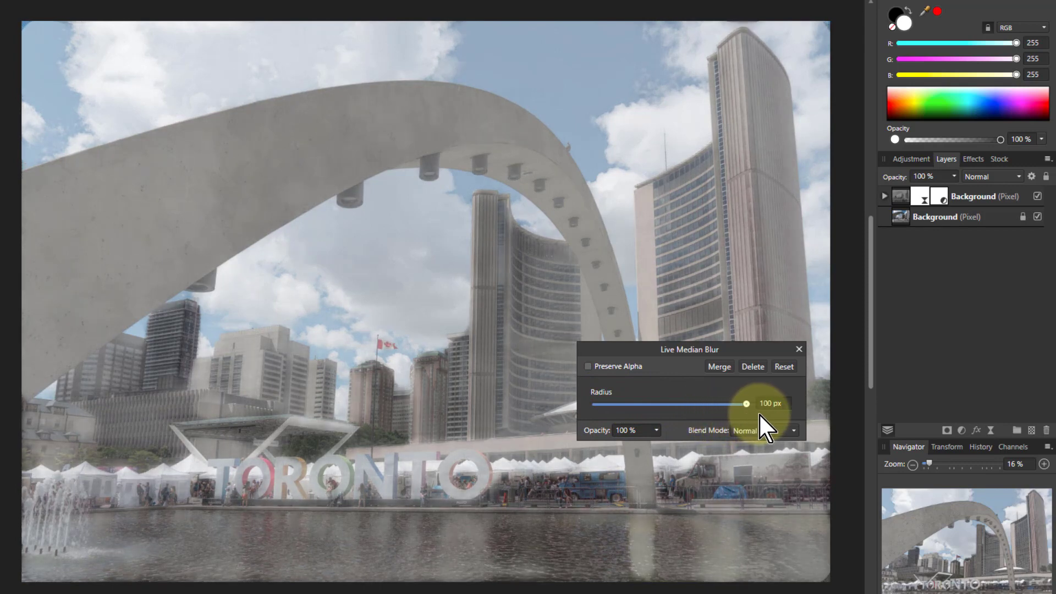
mouse_move(803, 432)
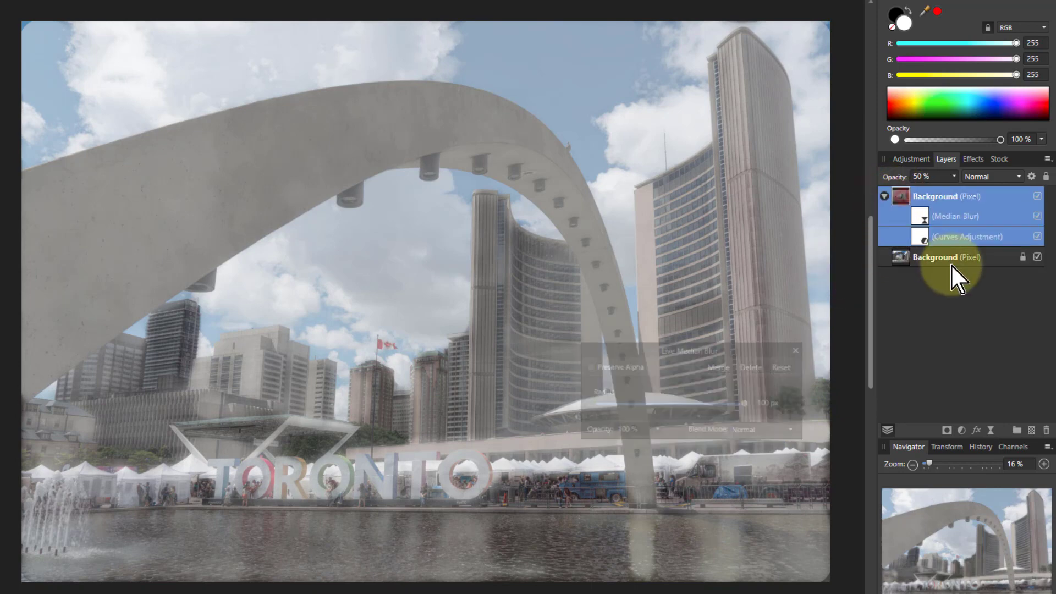
Step: Bring the top sketch layer's opacity back up to 100%
left_click(966, 237)
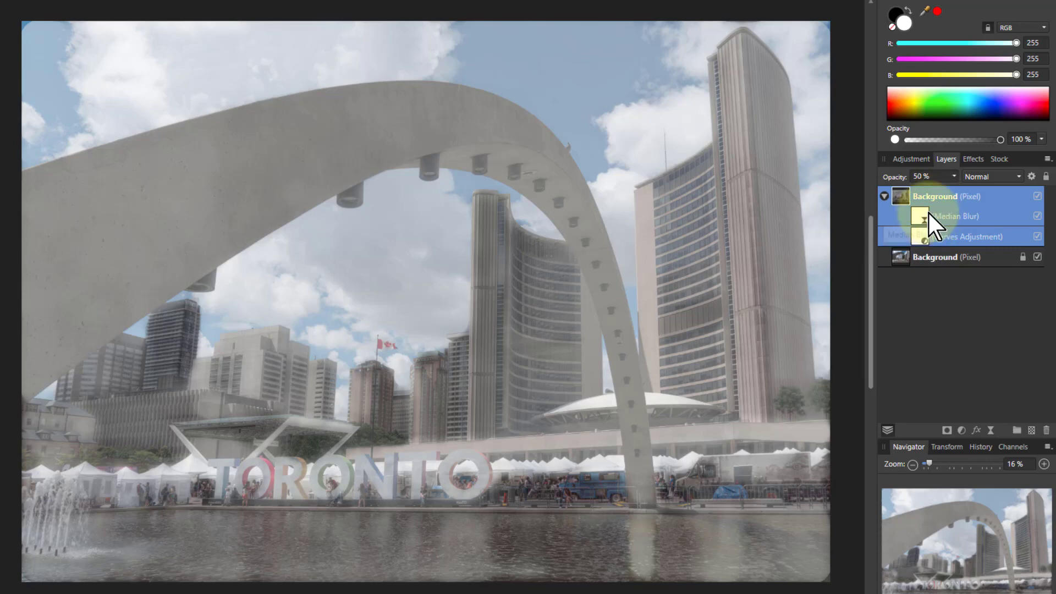
left_click_drag(943, 194, 928, 194)
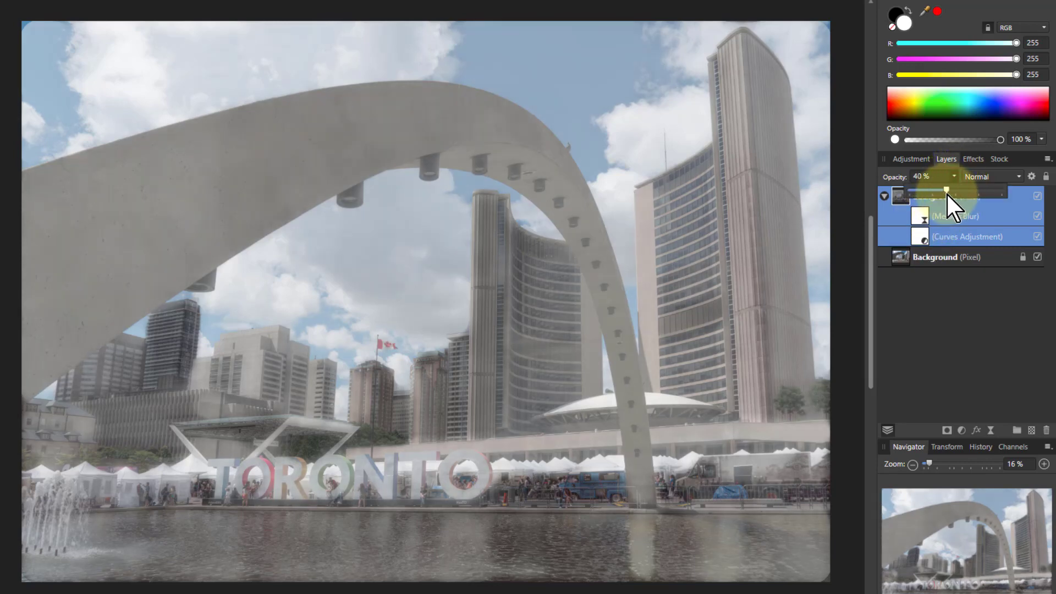
left_click_drag(945, 193, 917, 193)
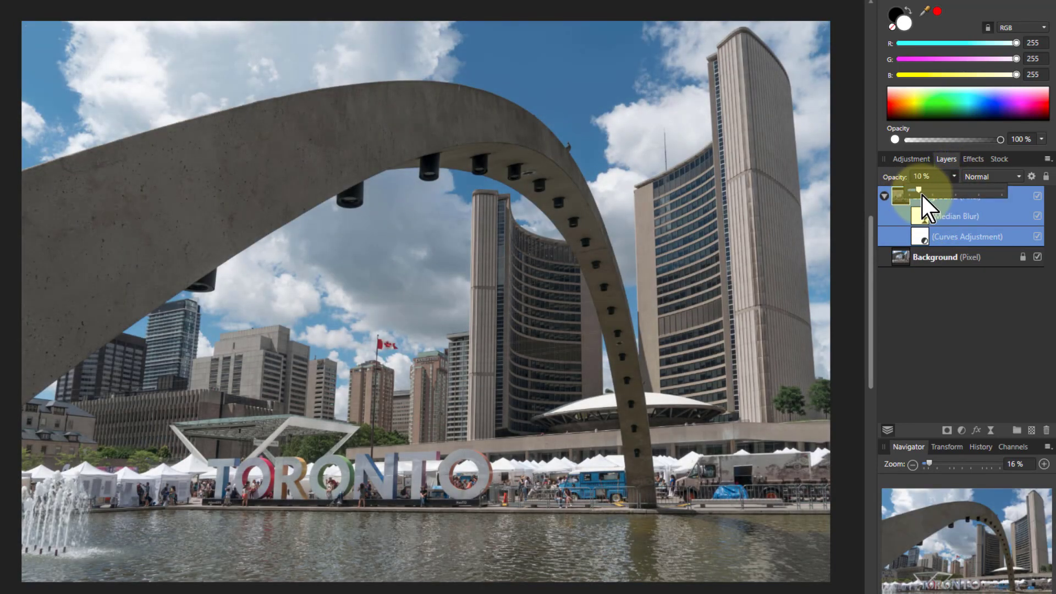
left_click_drag(916, 176, 990, 176)
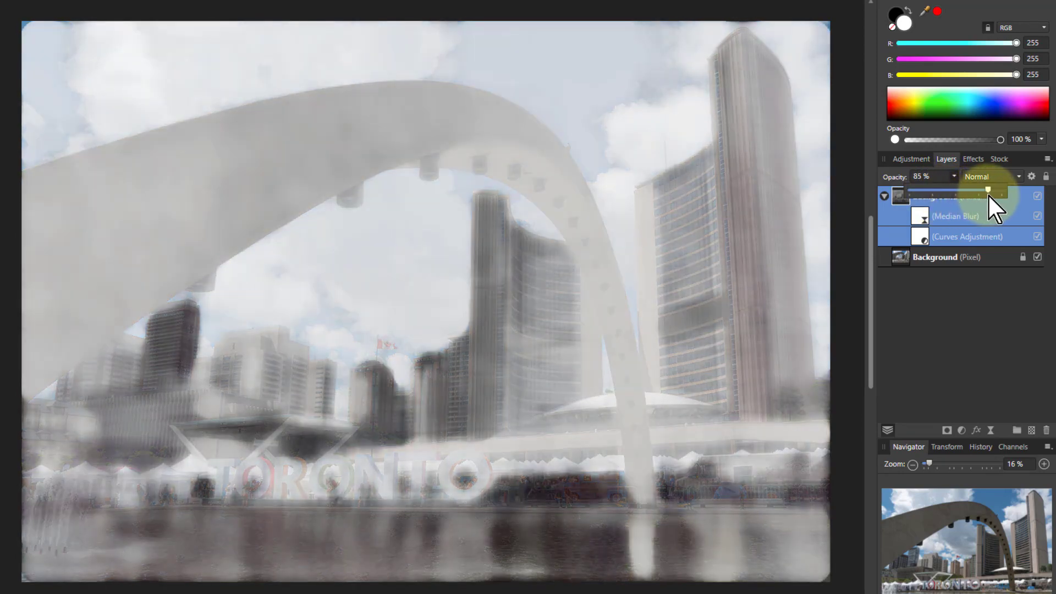
left_click_drag(988, 196, 1000, 196)
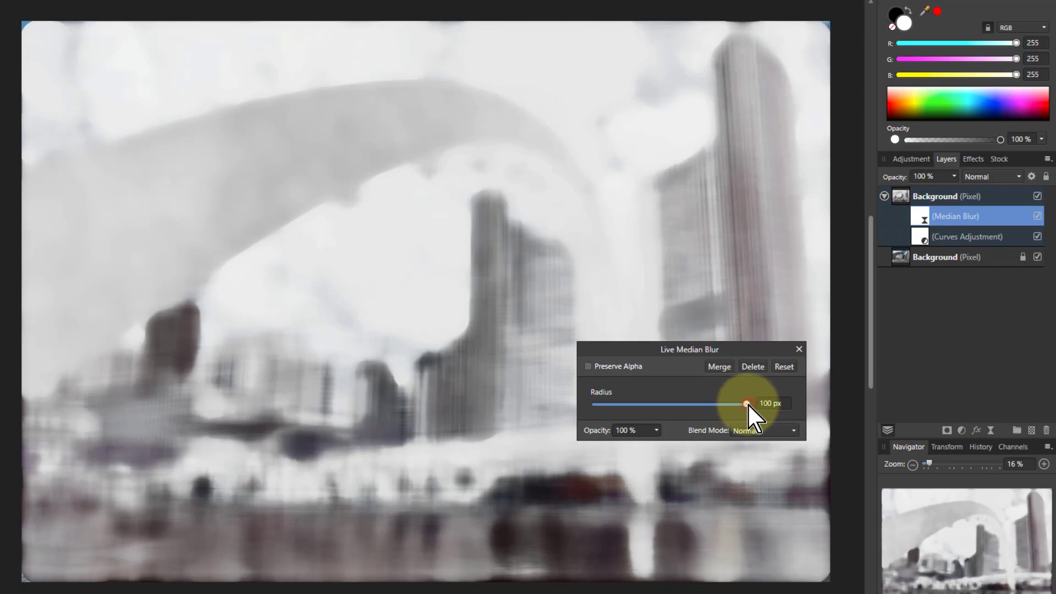
left_click_drag(746, 403, 695, 403)
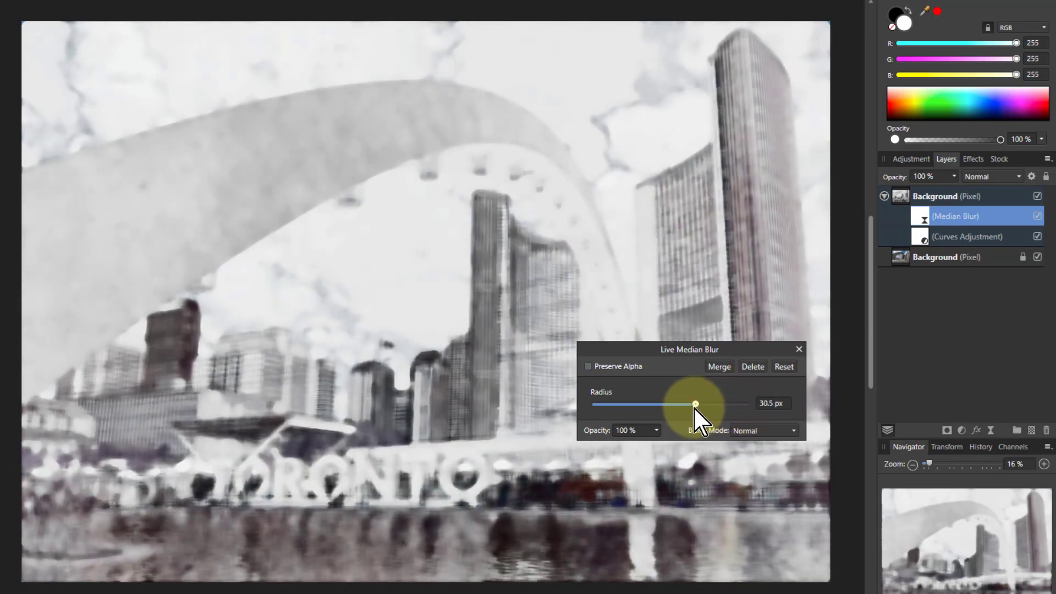
left_click_drag(694, 404, 686, 403)
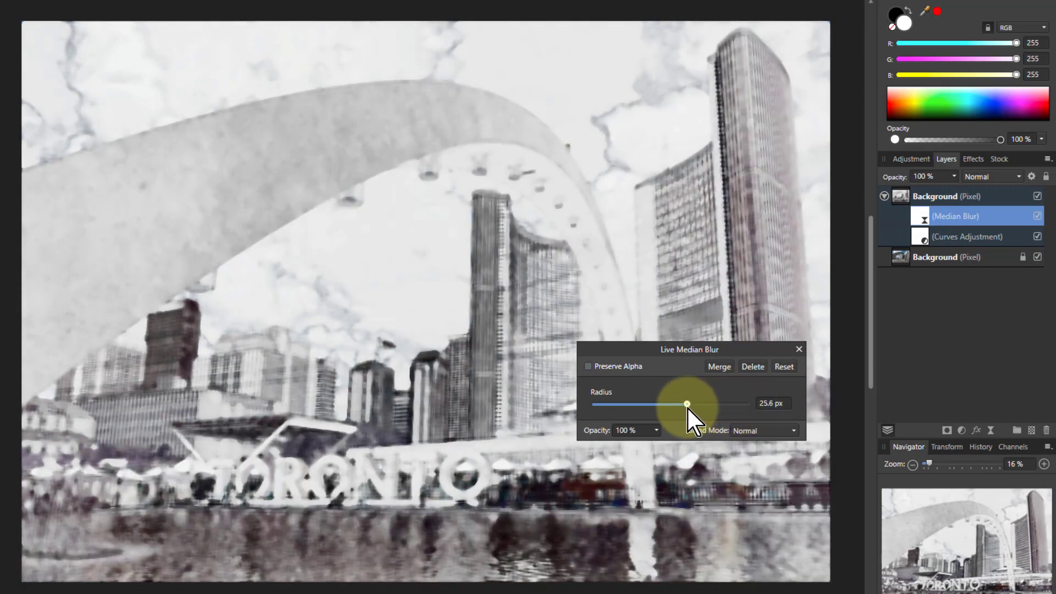
left_click_drag(686, 404, 743, 403)
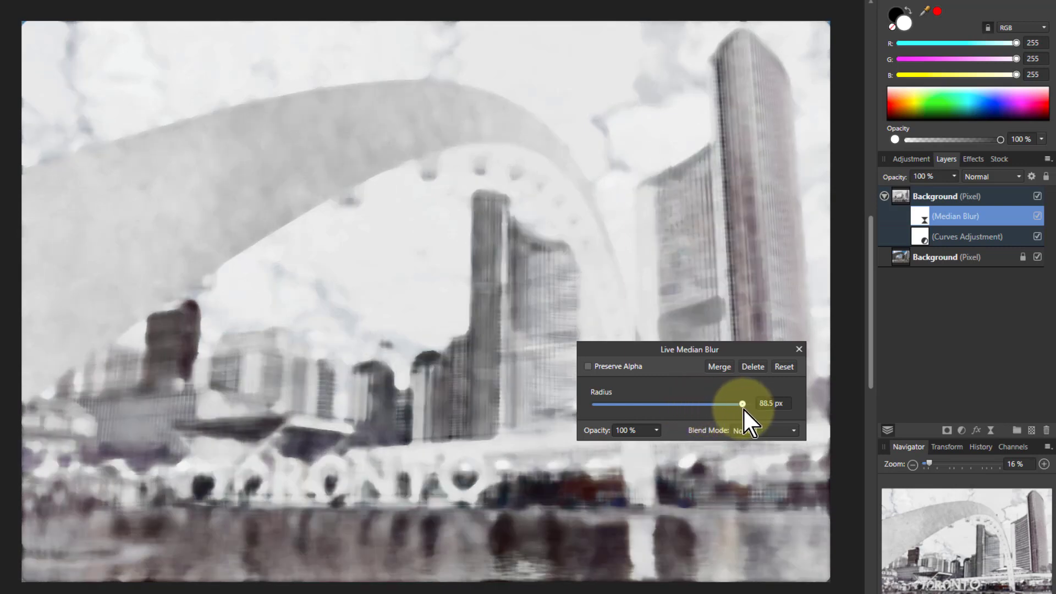
left_click_drag(740, 404, 761, 403)
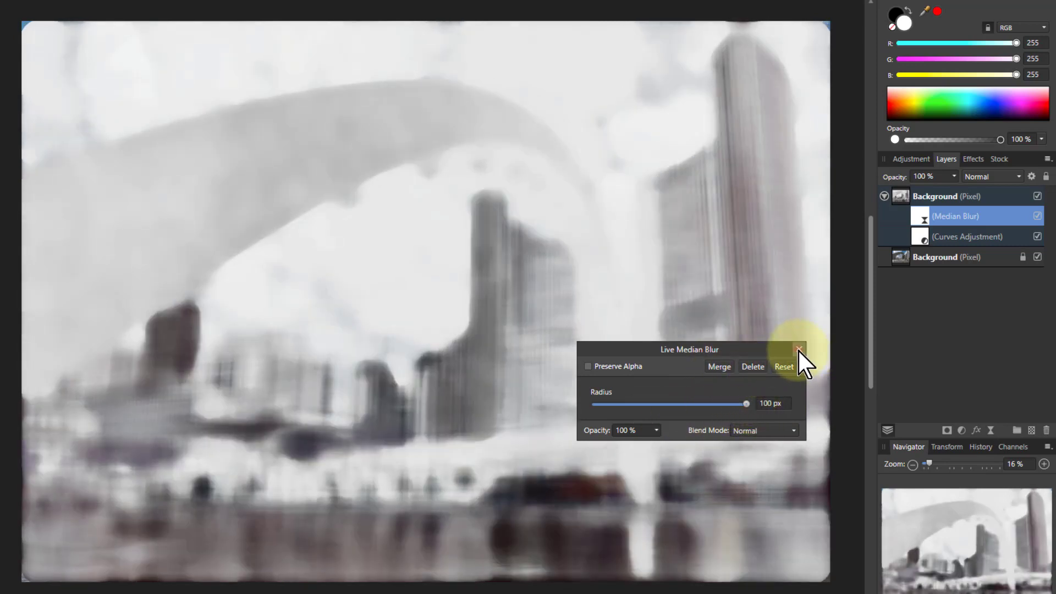
Step: Close Median Blur and add a point bowing the lightness curve down more steeply
left_click(797, 348)
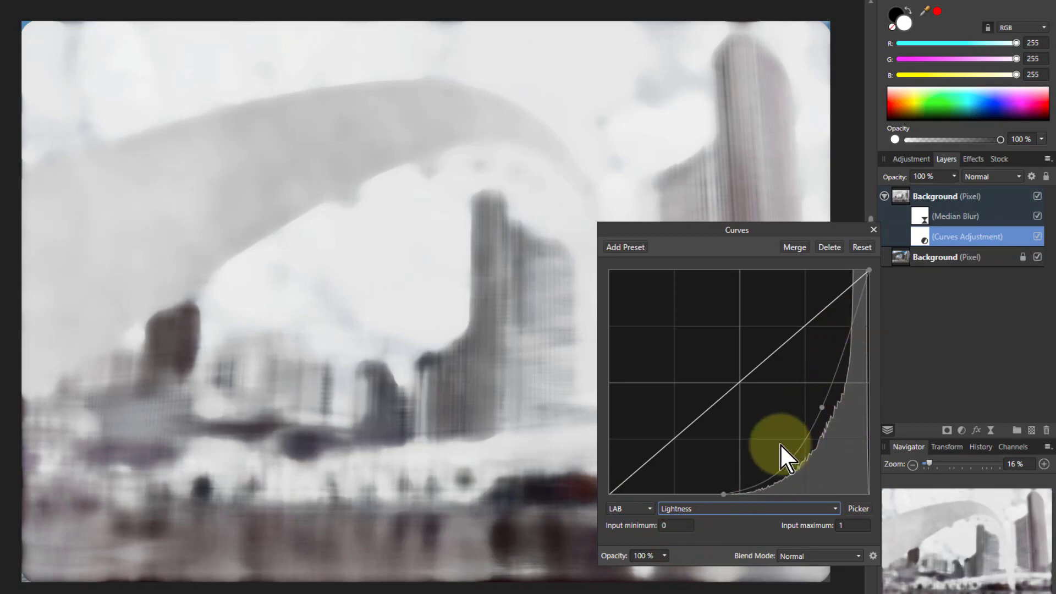
left_click(862, 247)
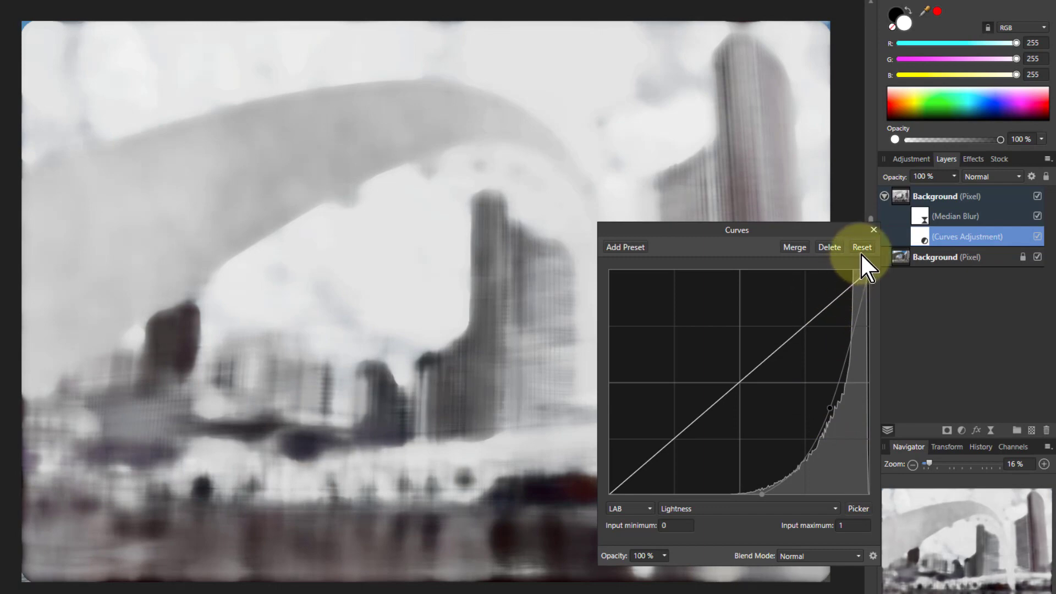
left_click(873, 230)
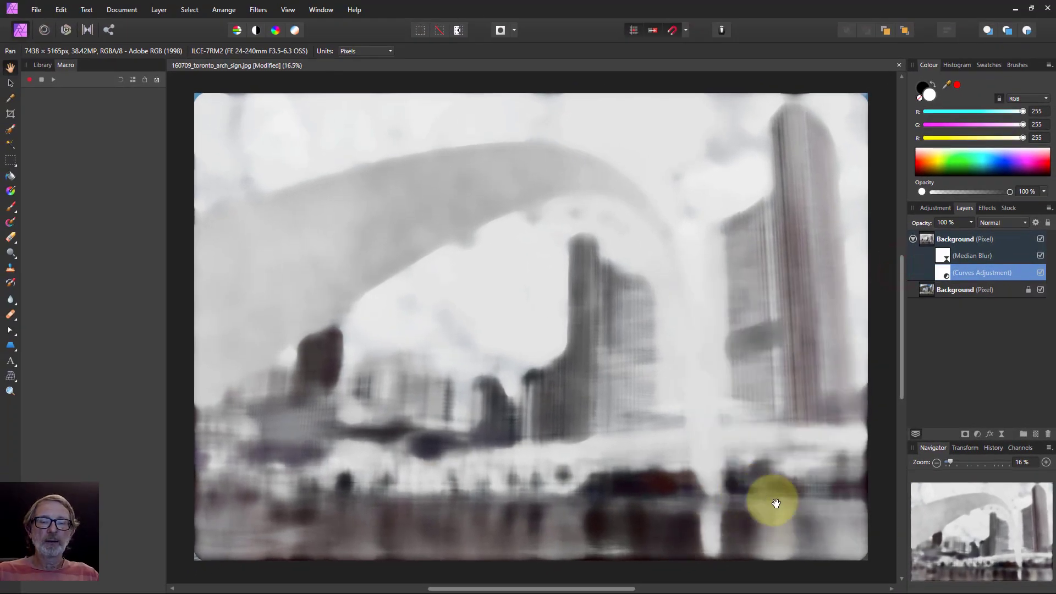
mouse_move(767, 498)
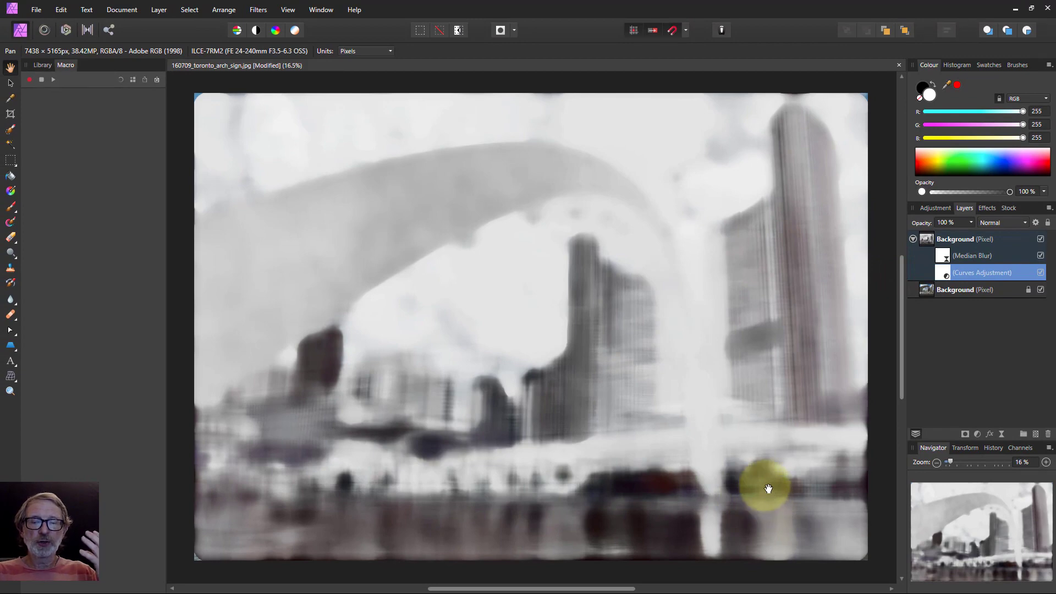
mouse_move(753, 469)
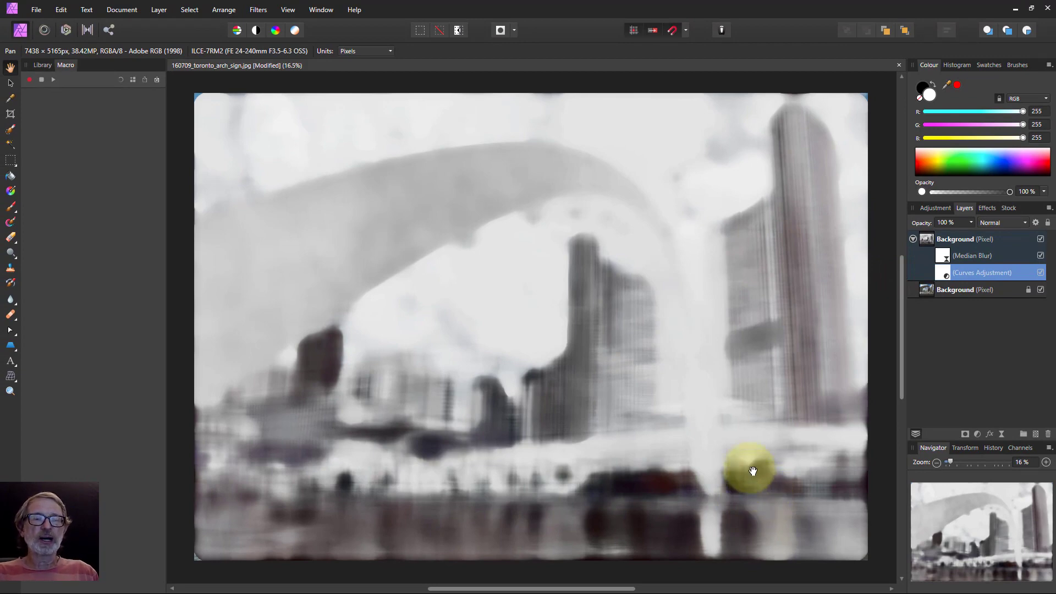